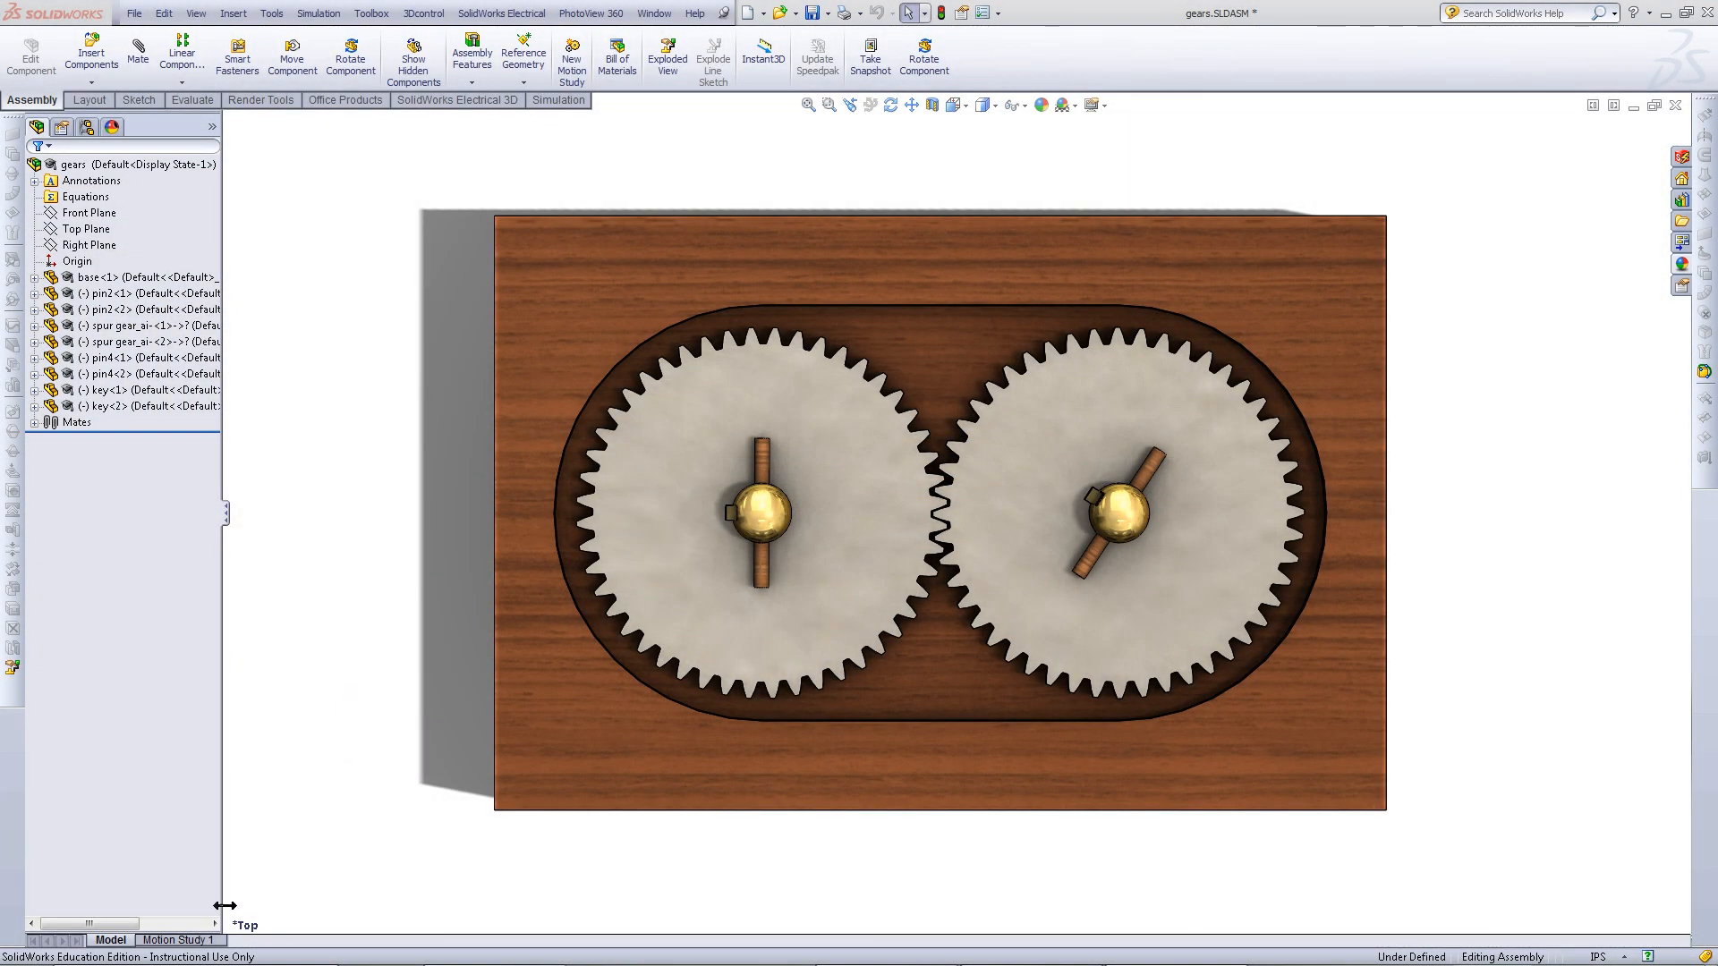
# Open the Motion Study 1 timeline beneath the two-gear assembly
pyautogui.click(177, 938)
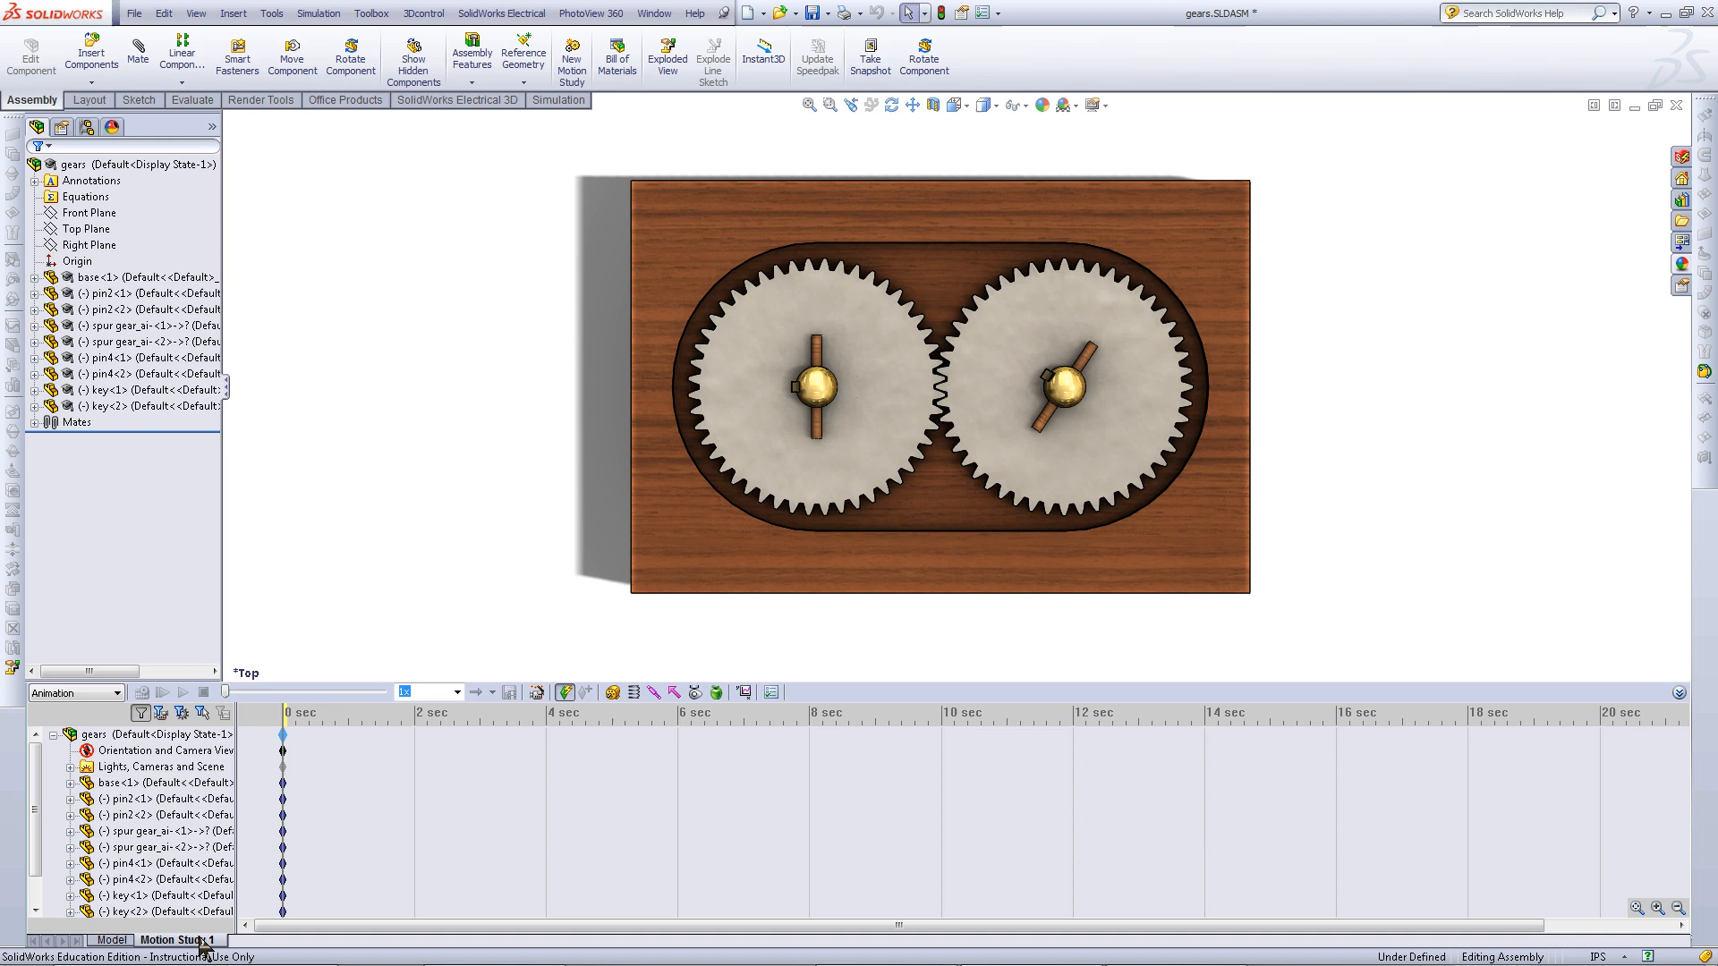
# Place the time marker at 2 seconds and record keypoints for all components
pyautogui.click(131, 734)
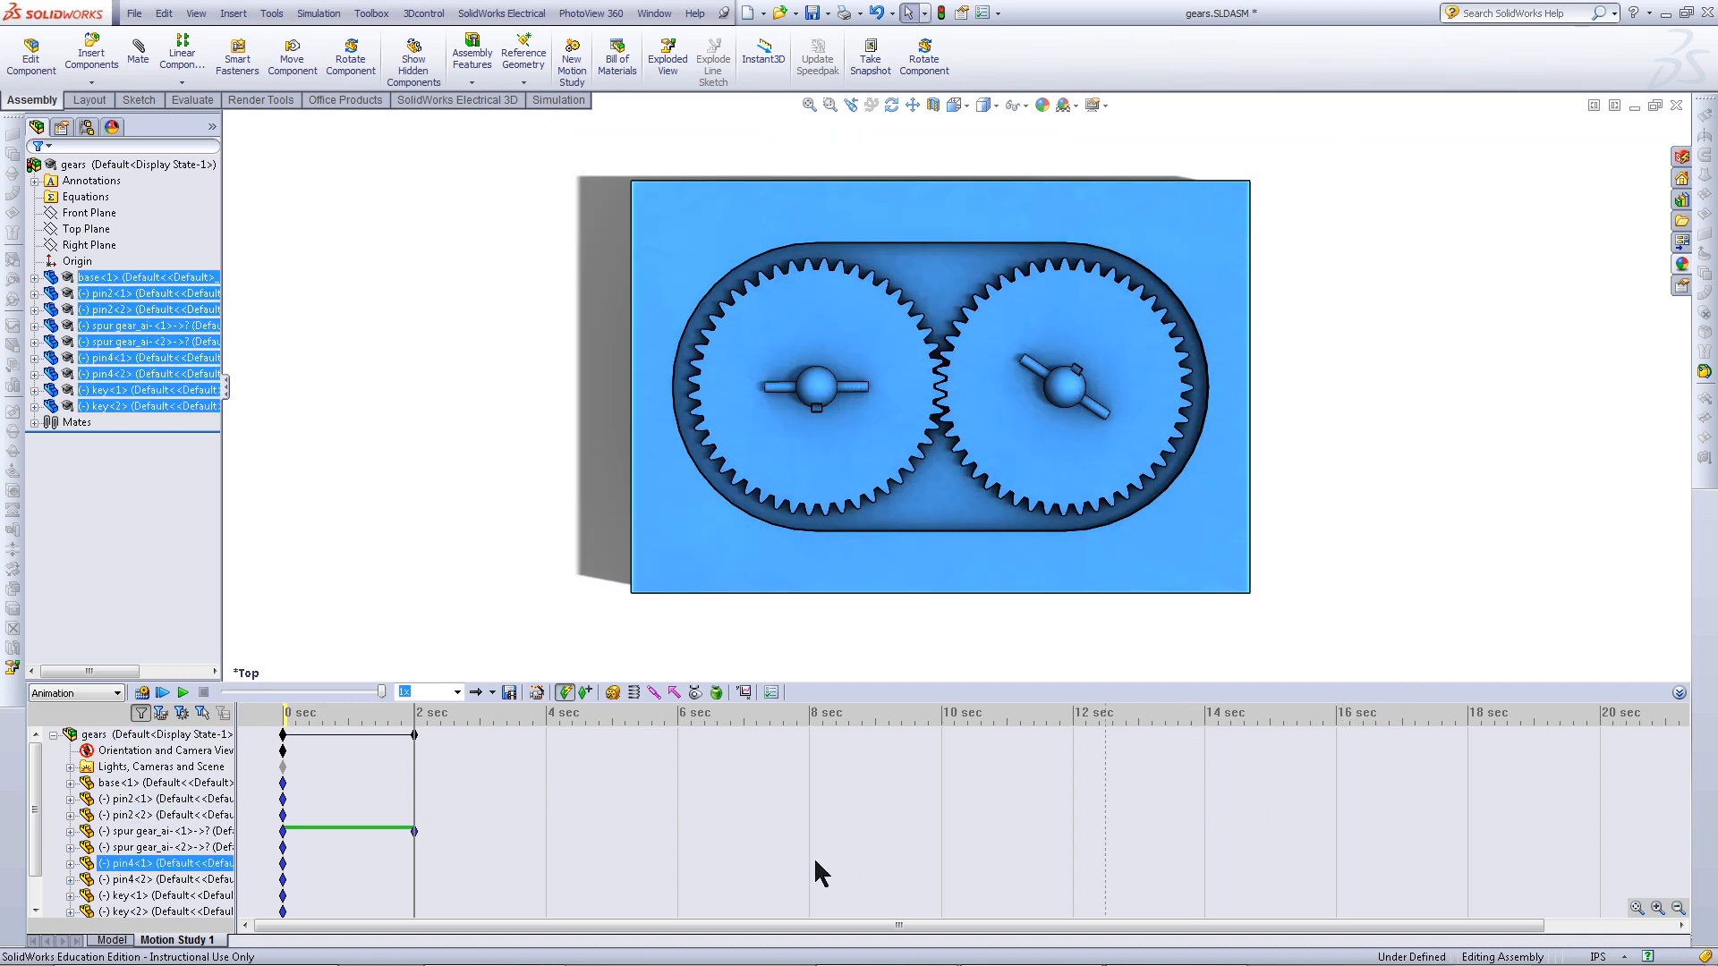
pyautogui.moveTo(589, 693)
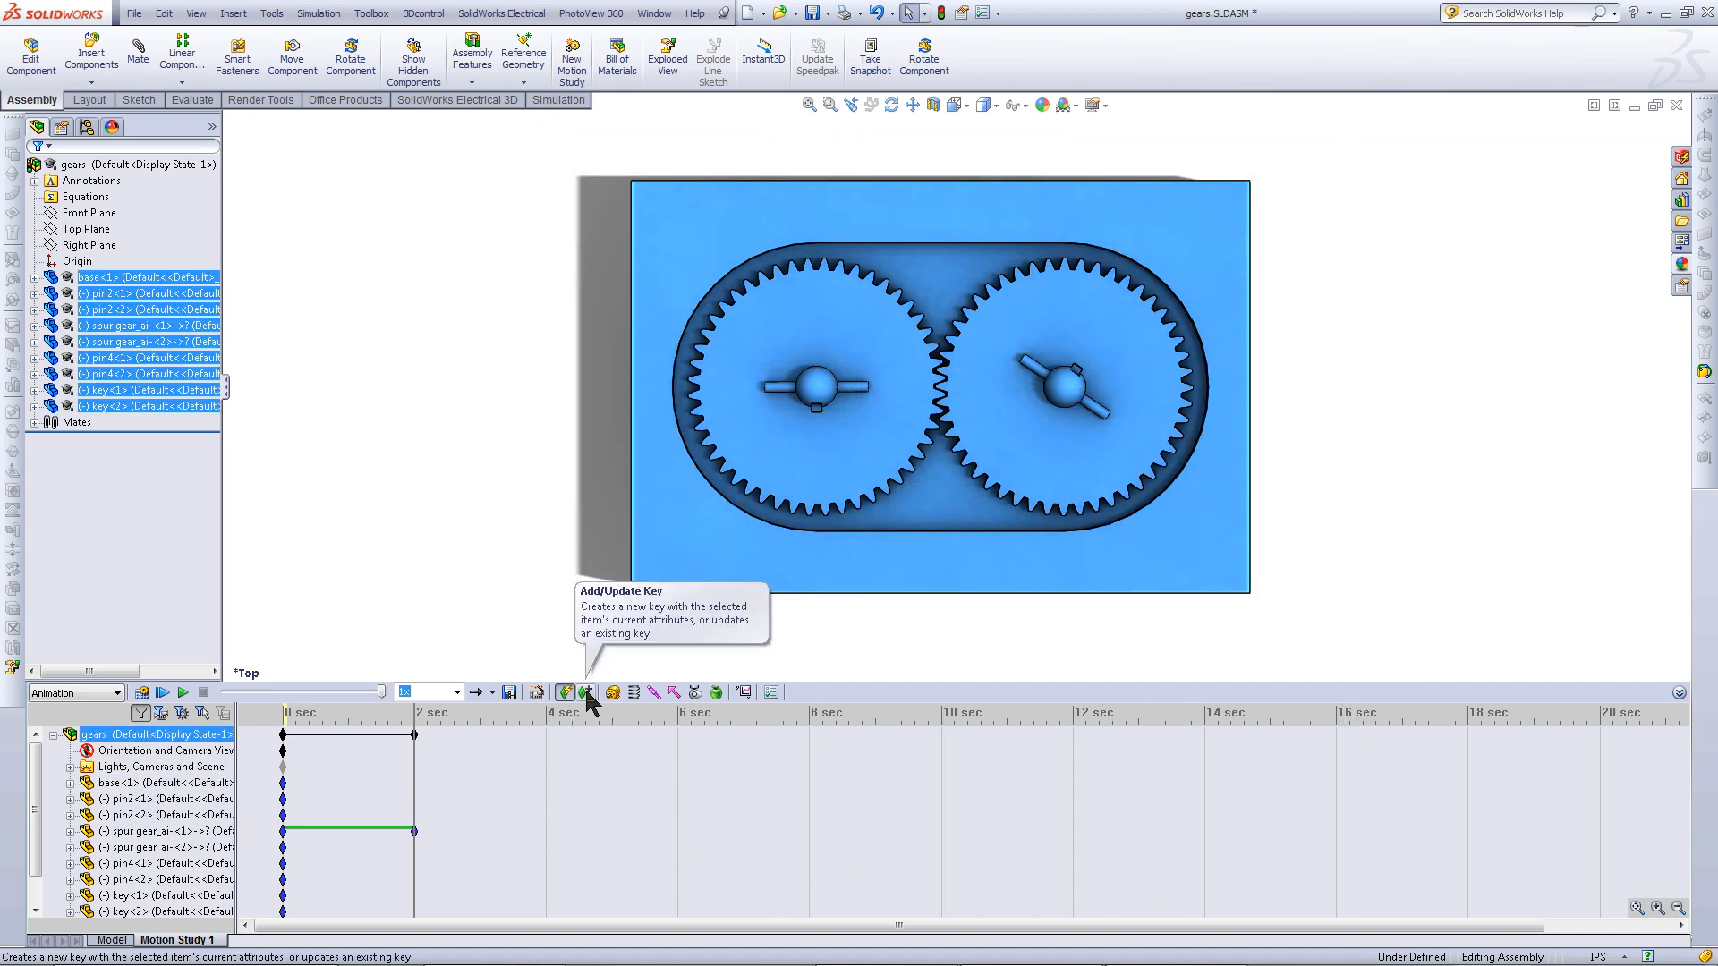
pyautogui.click(585, 692)
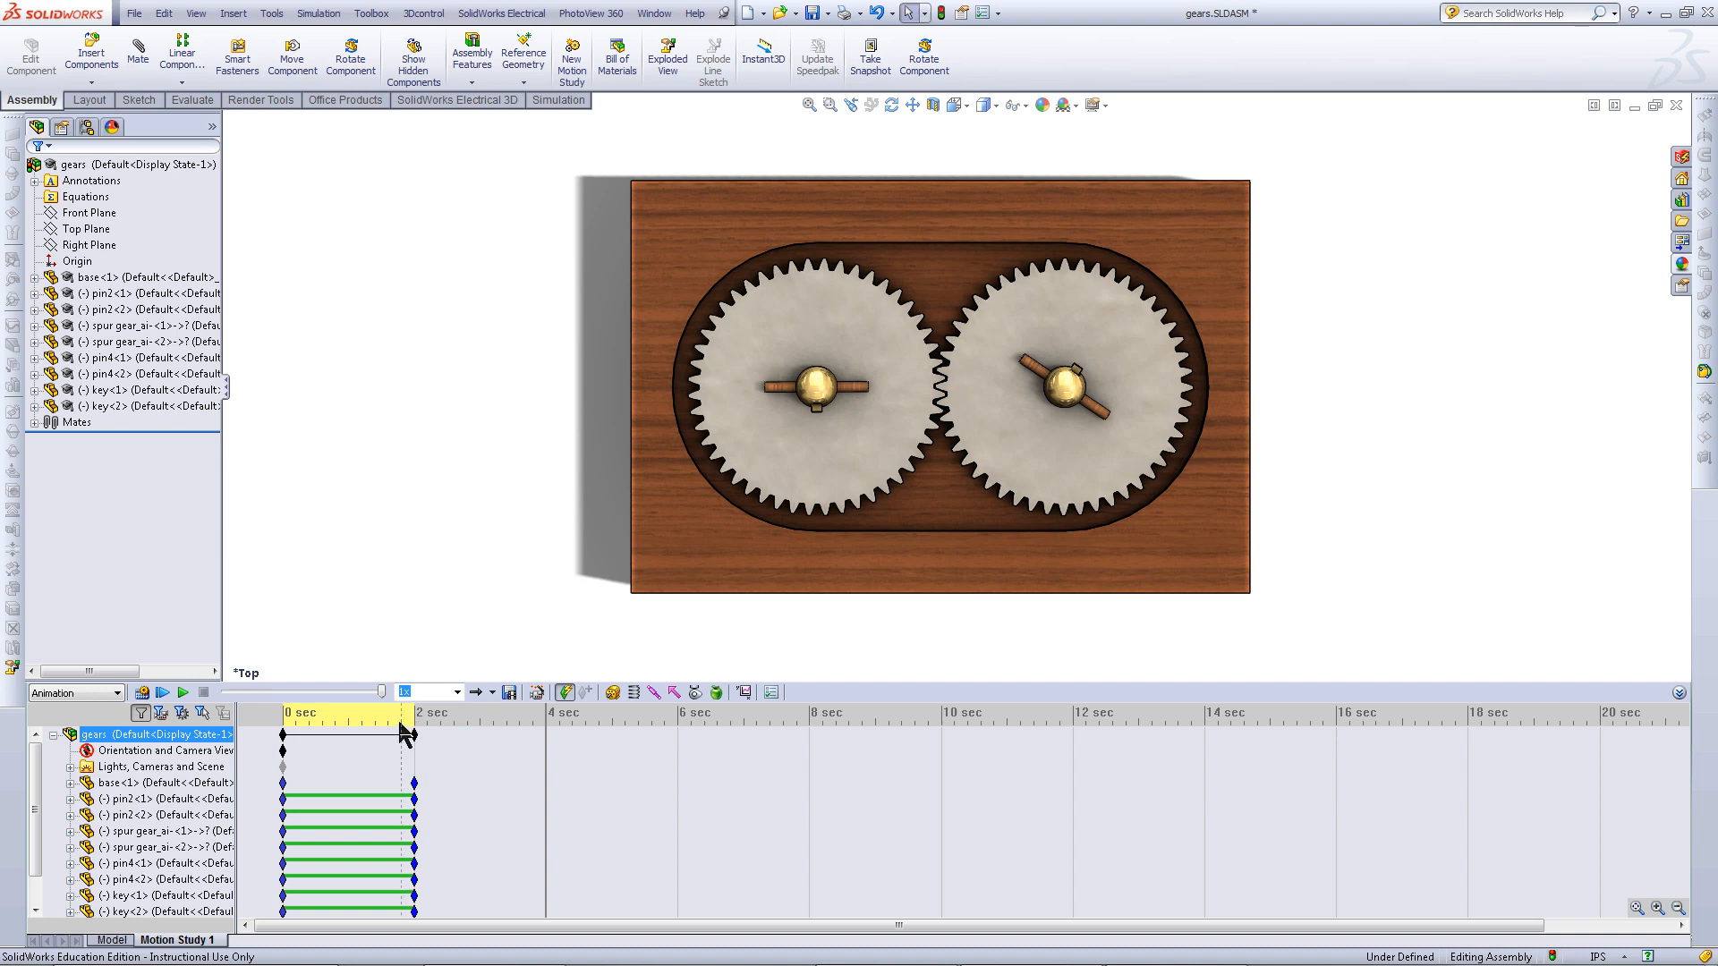
# Select pin2<1>, rotate the gears, and record keypoints at the 4-second mark
pyautogui.click(153, 799)
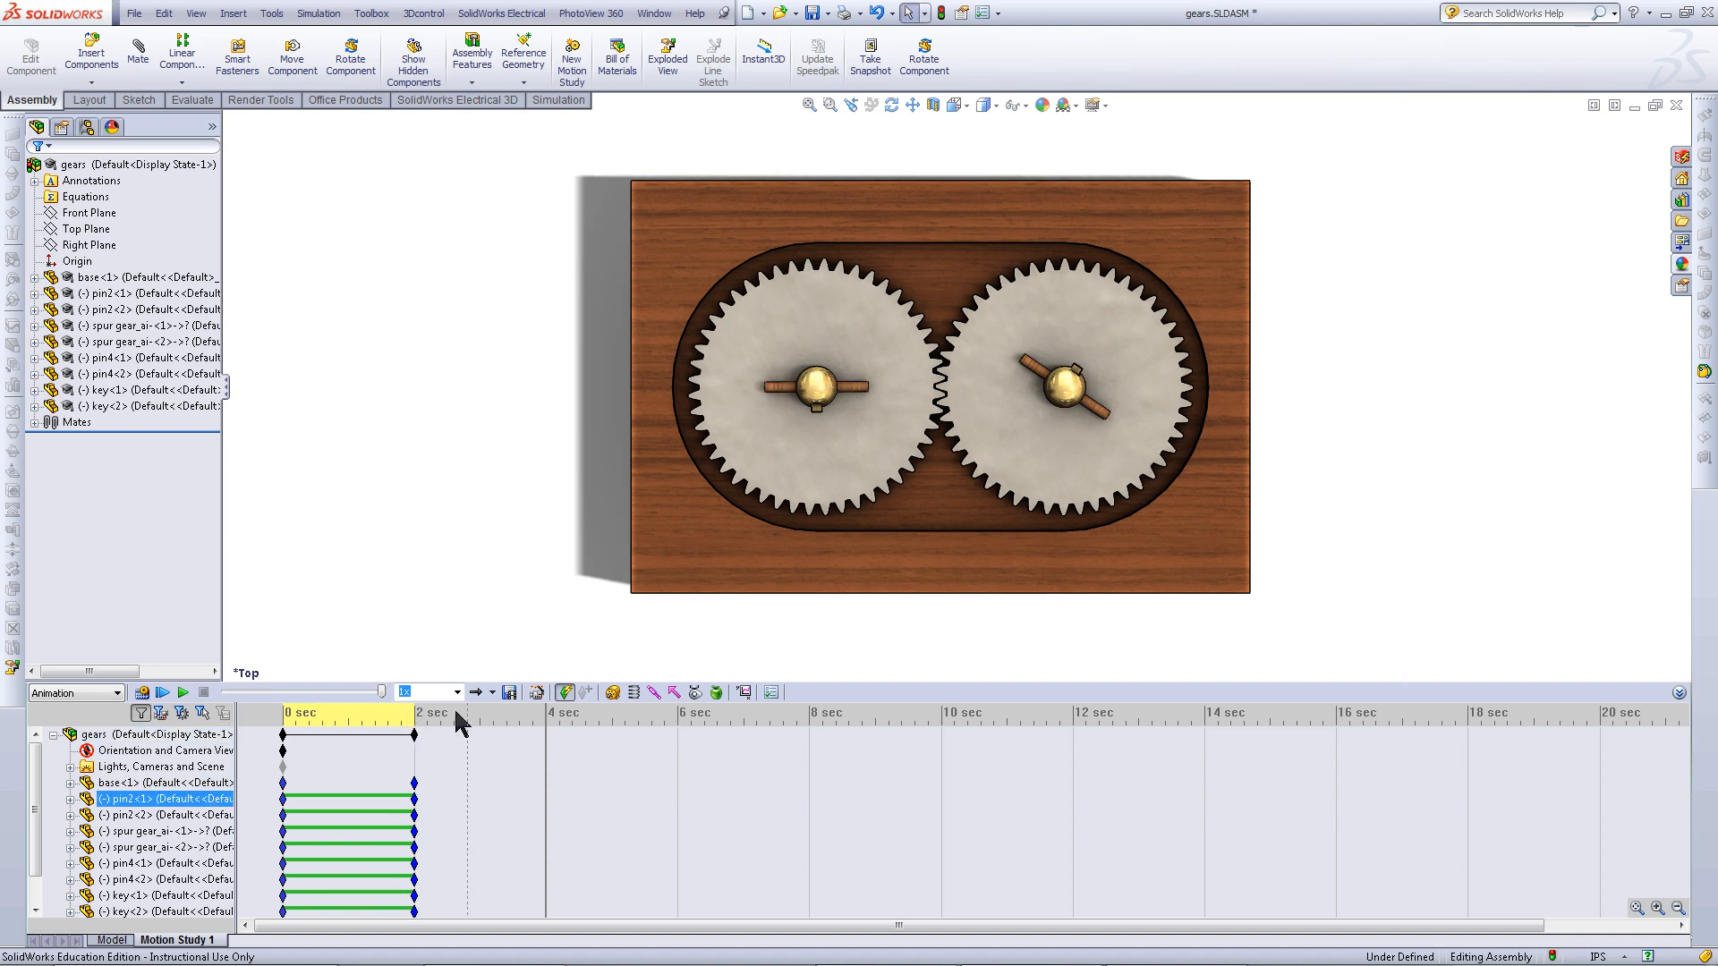
pyautogui.click(790, 347)
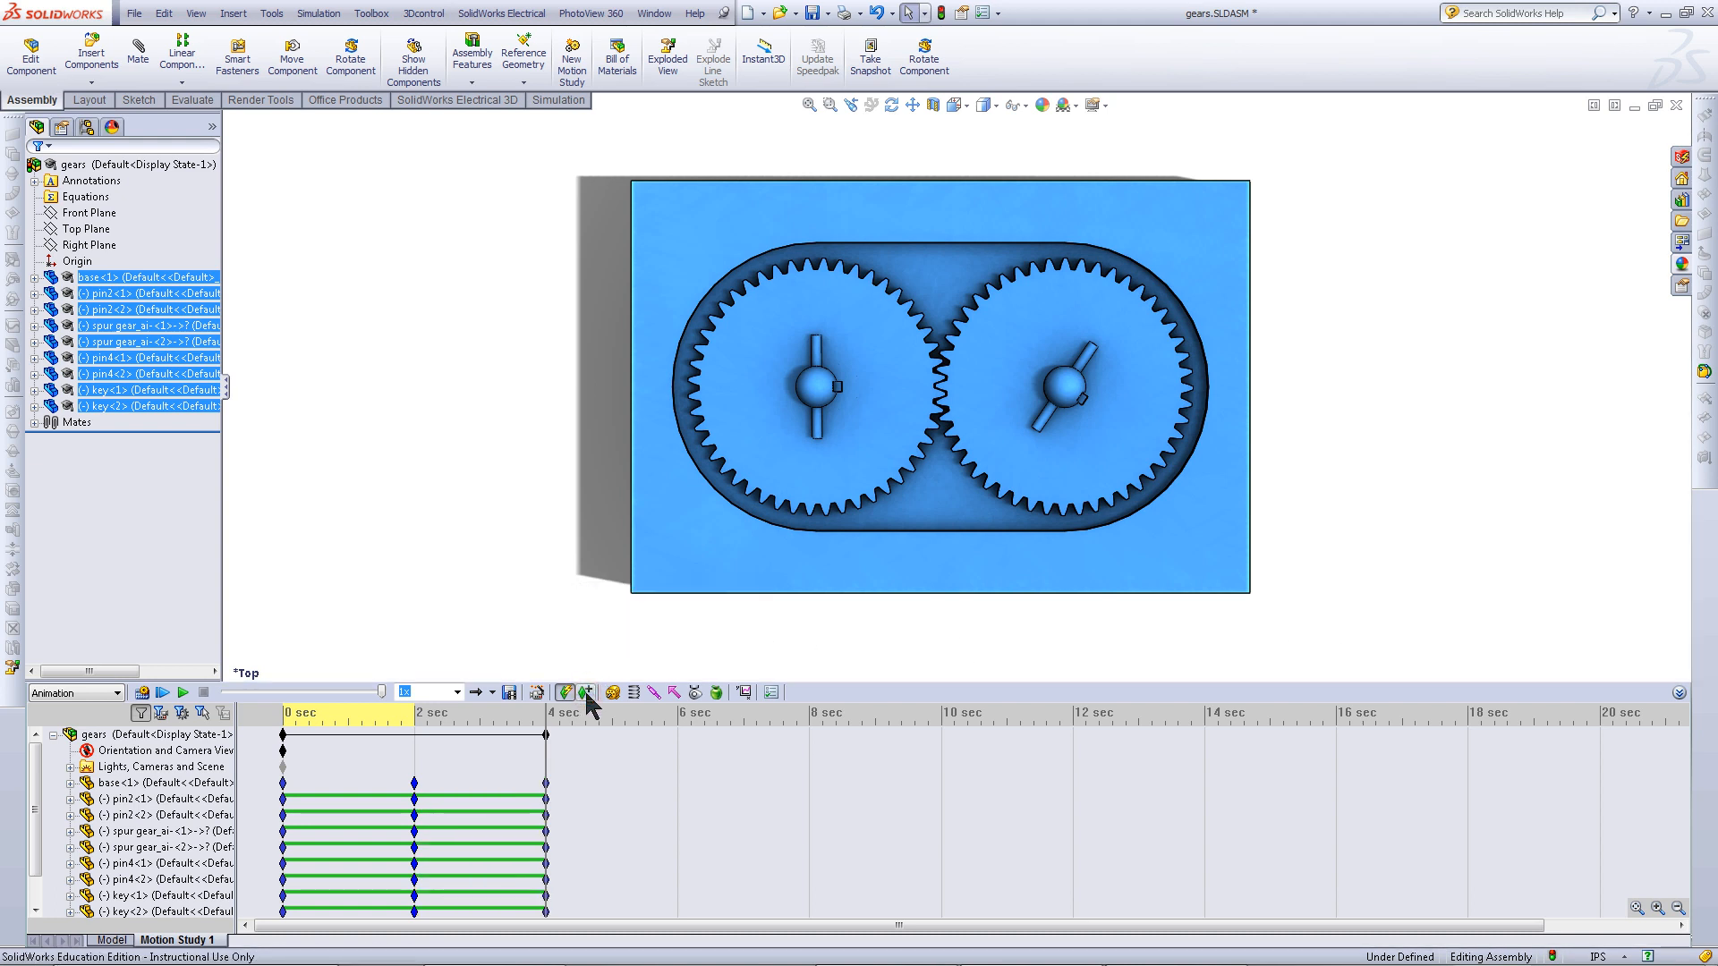
pyautogui.click(161, 766)
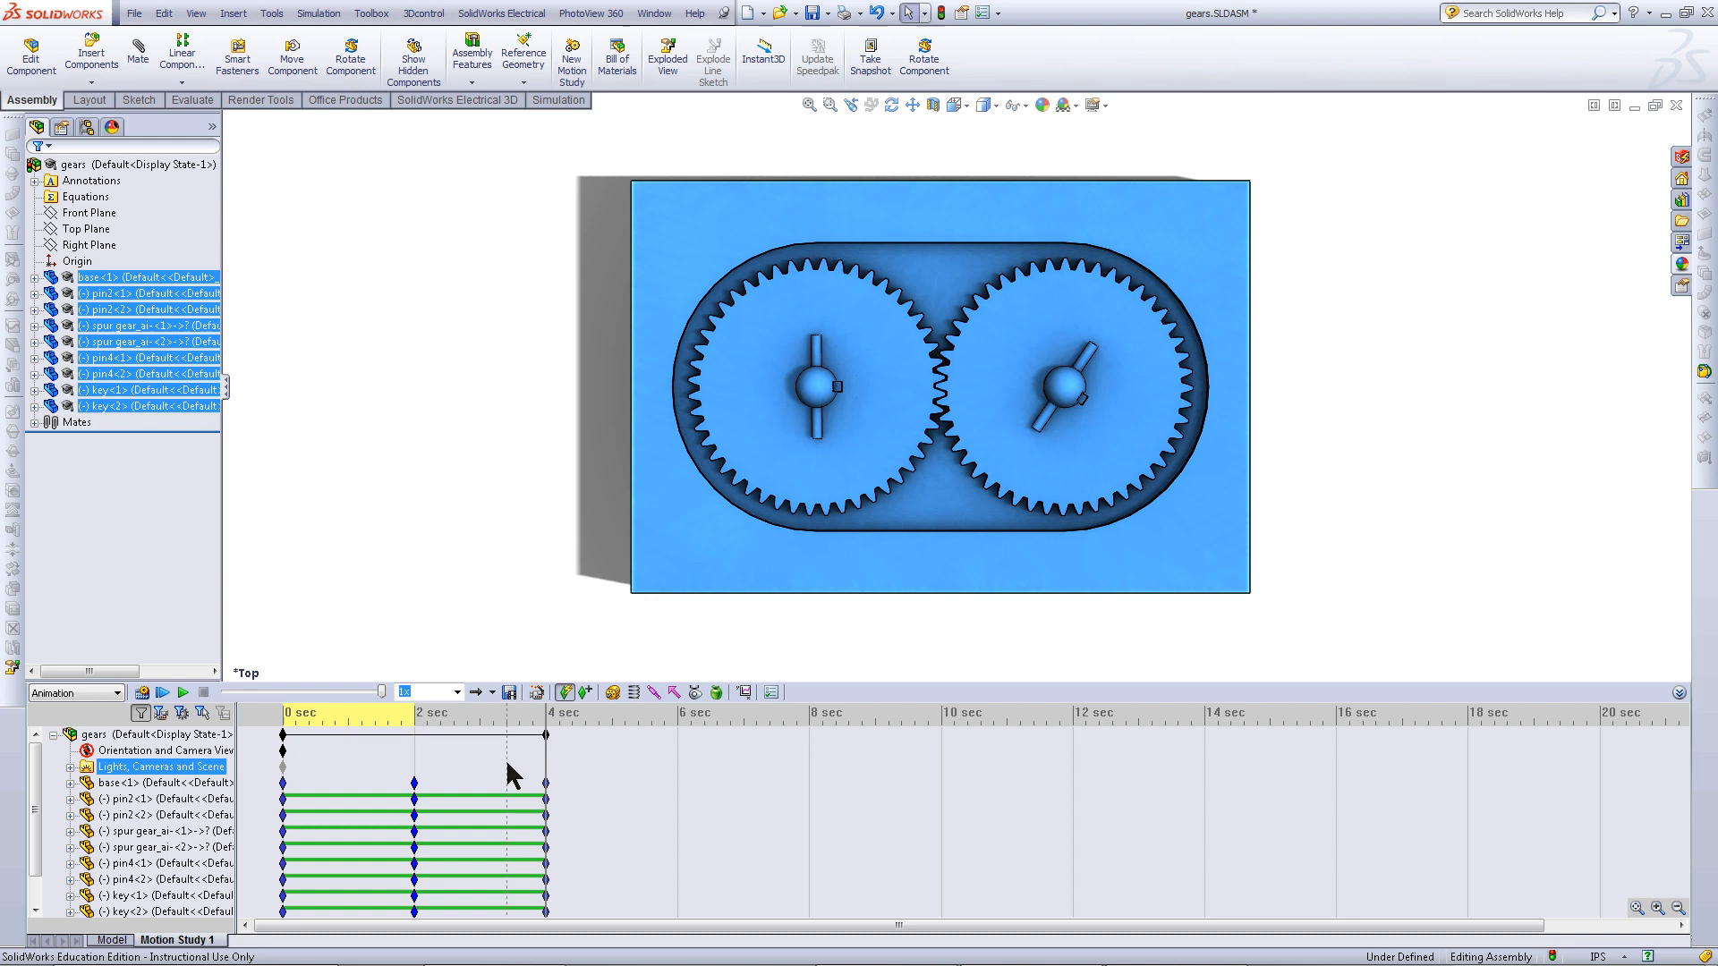
pyautogui.click(162, 782)
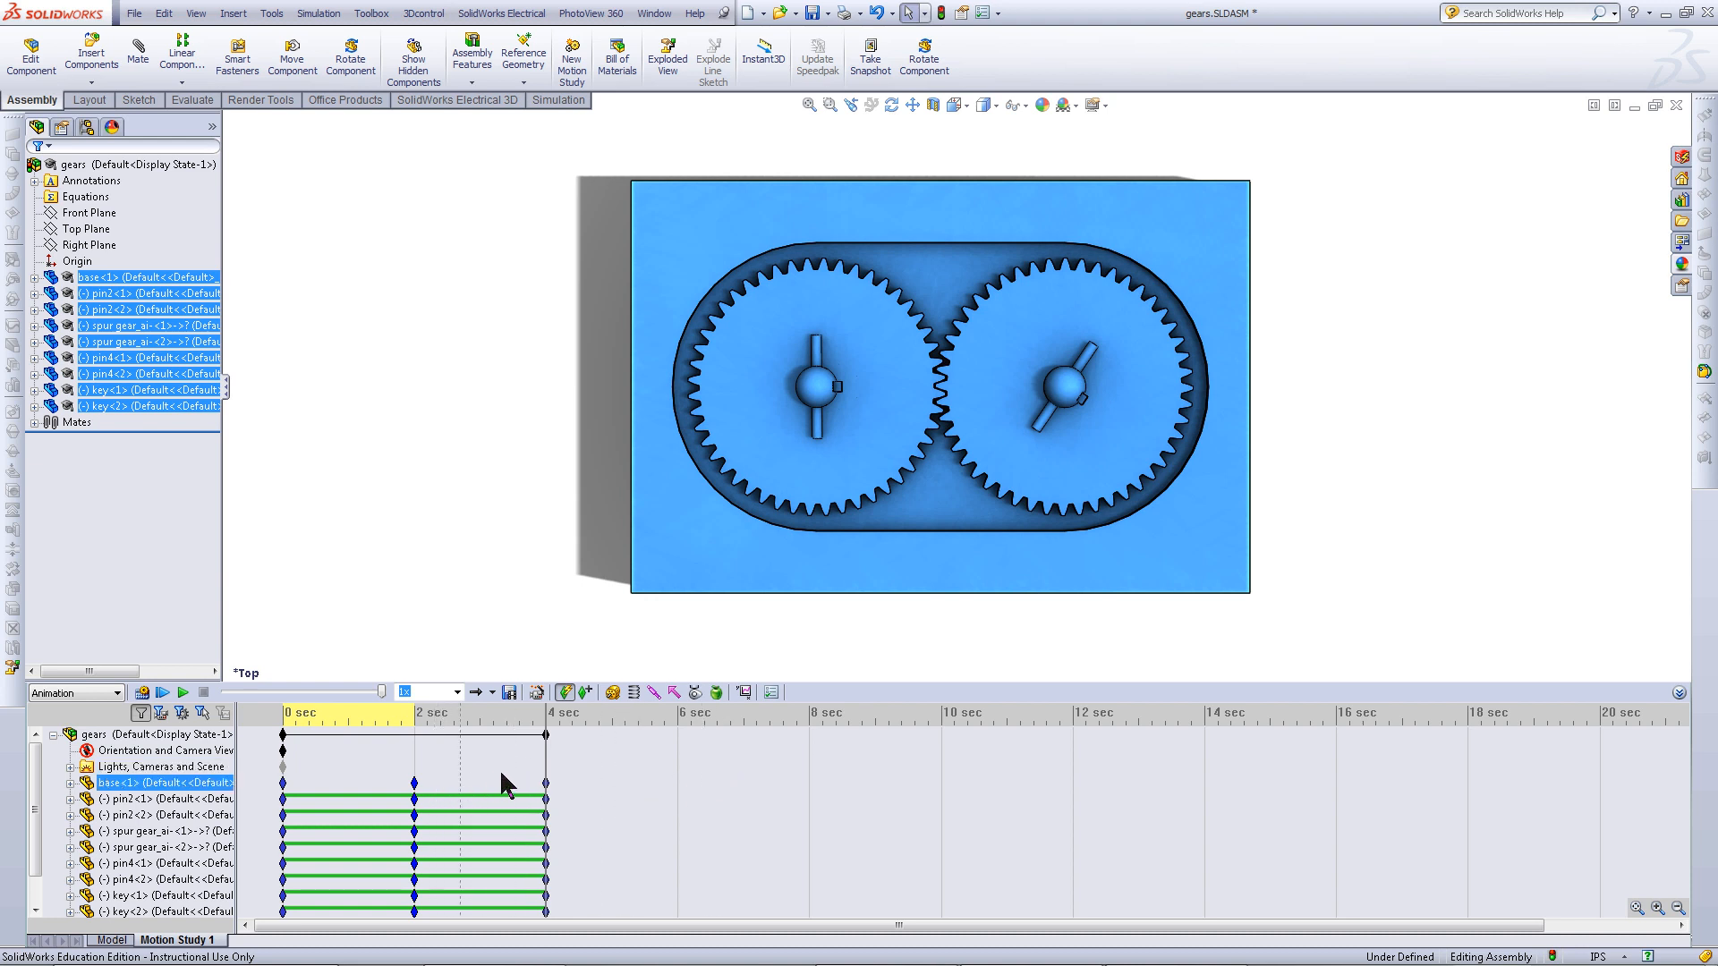
pyautogui.moveTo(457, 792)
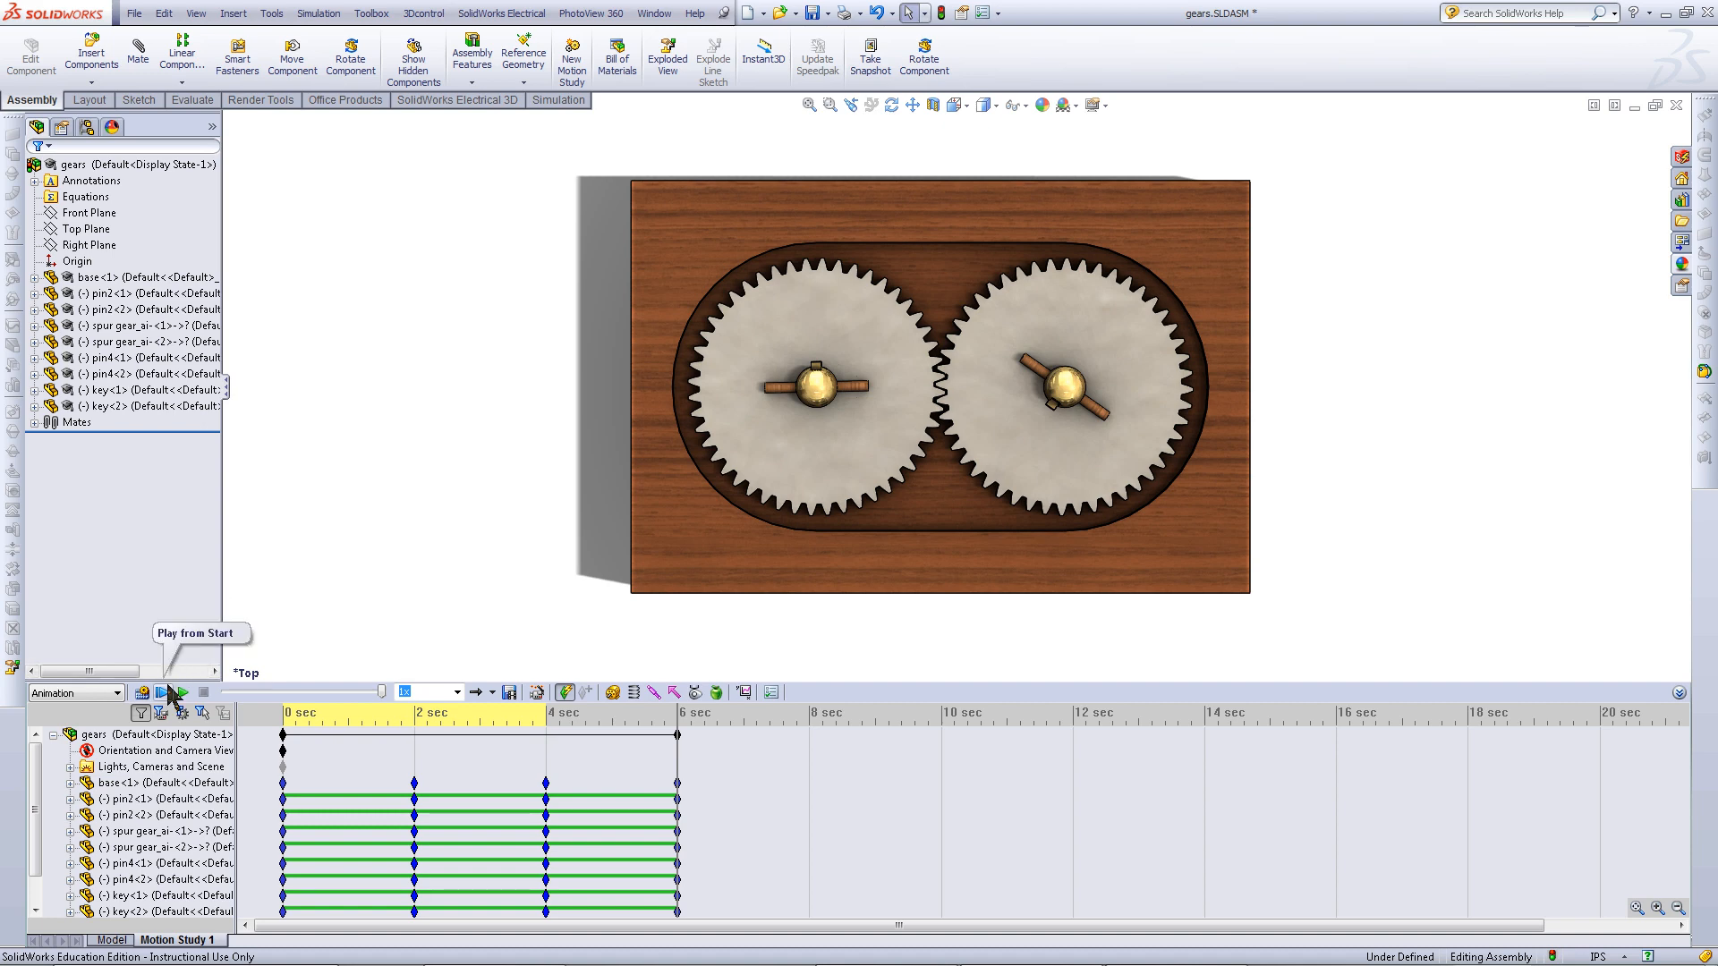
# Play the gear rotation animation from the start, then replay it
pyautogui.click(160, 692)
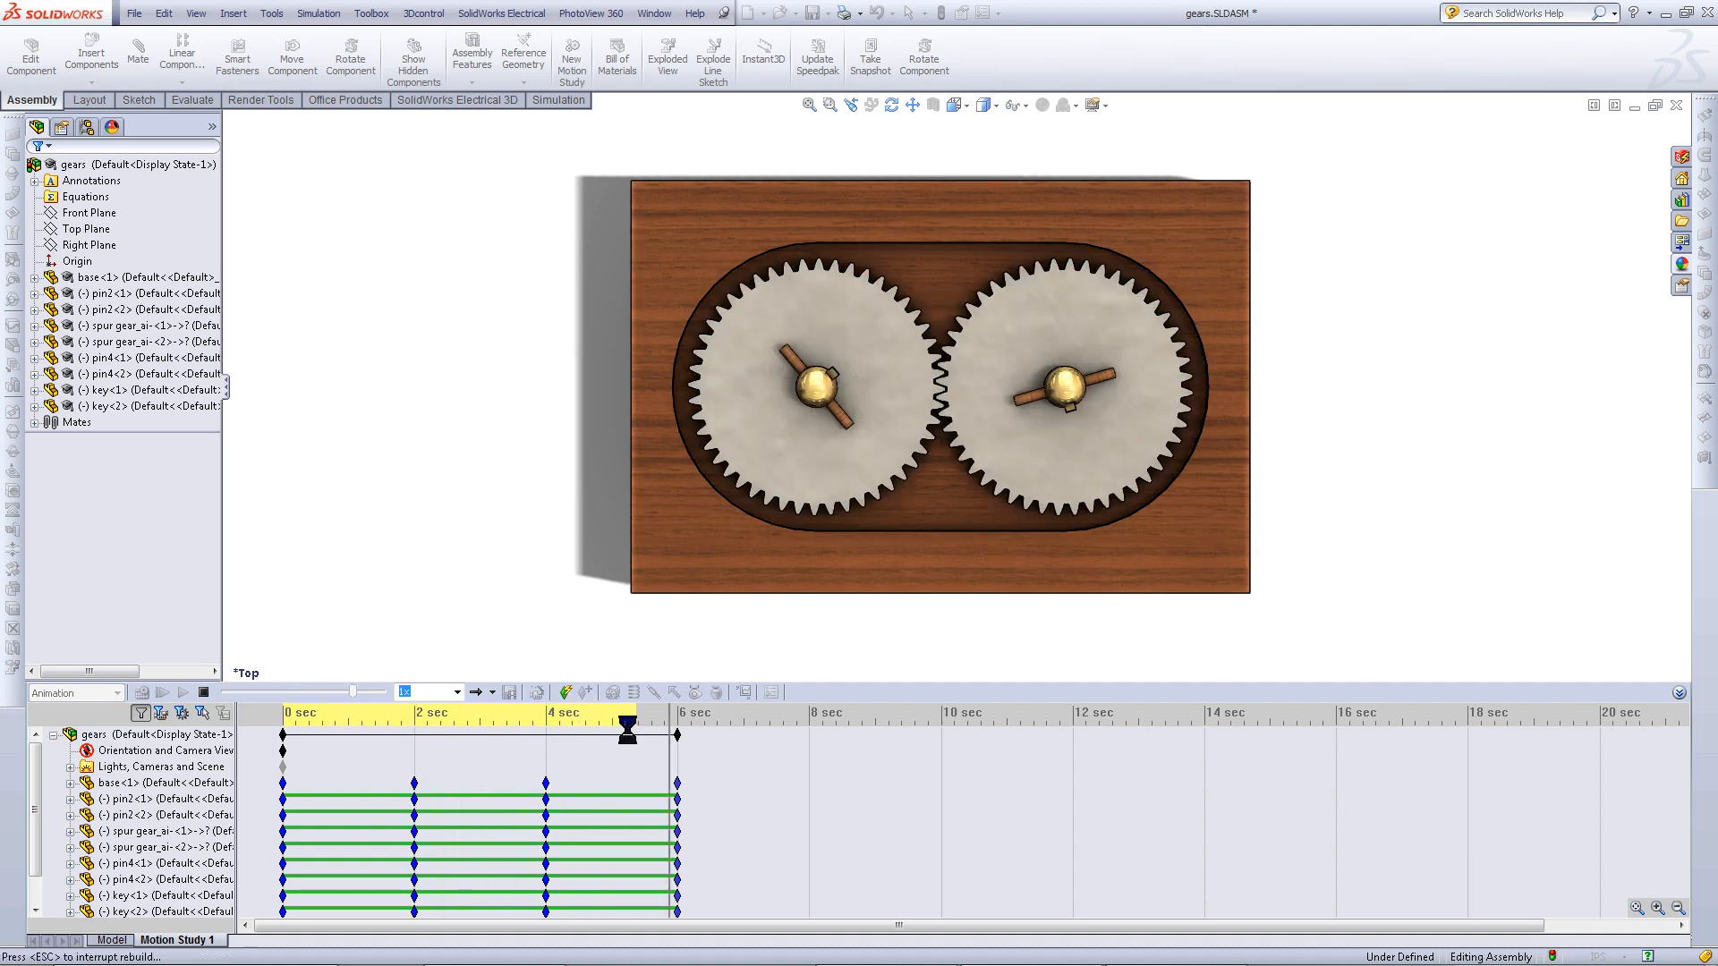
pyautogui.click(161, 693)
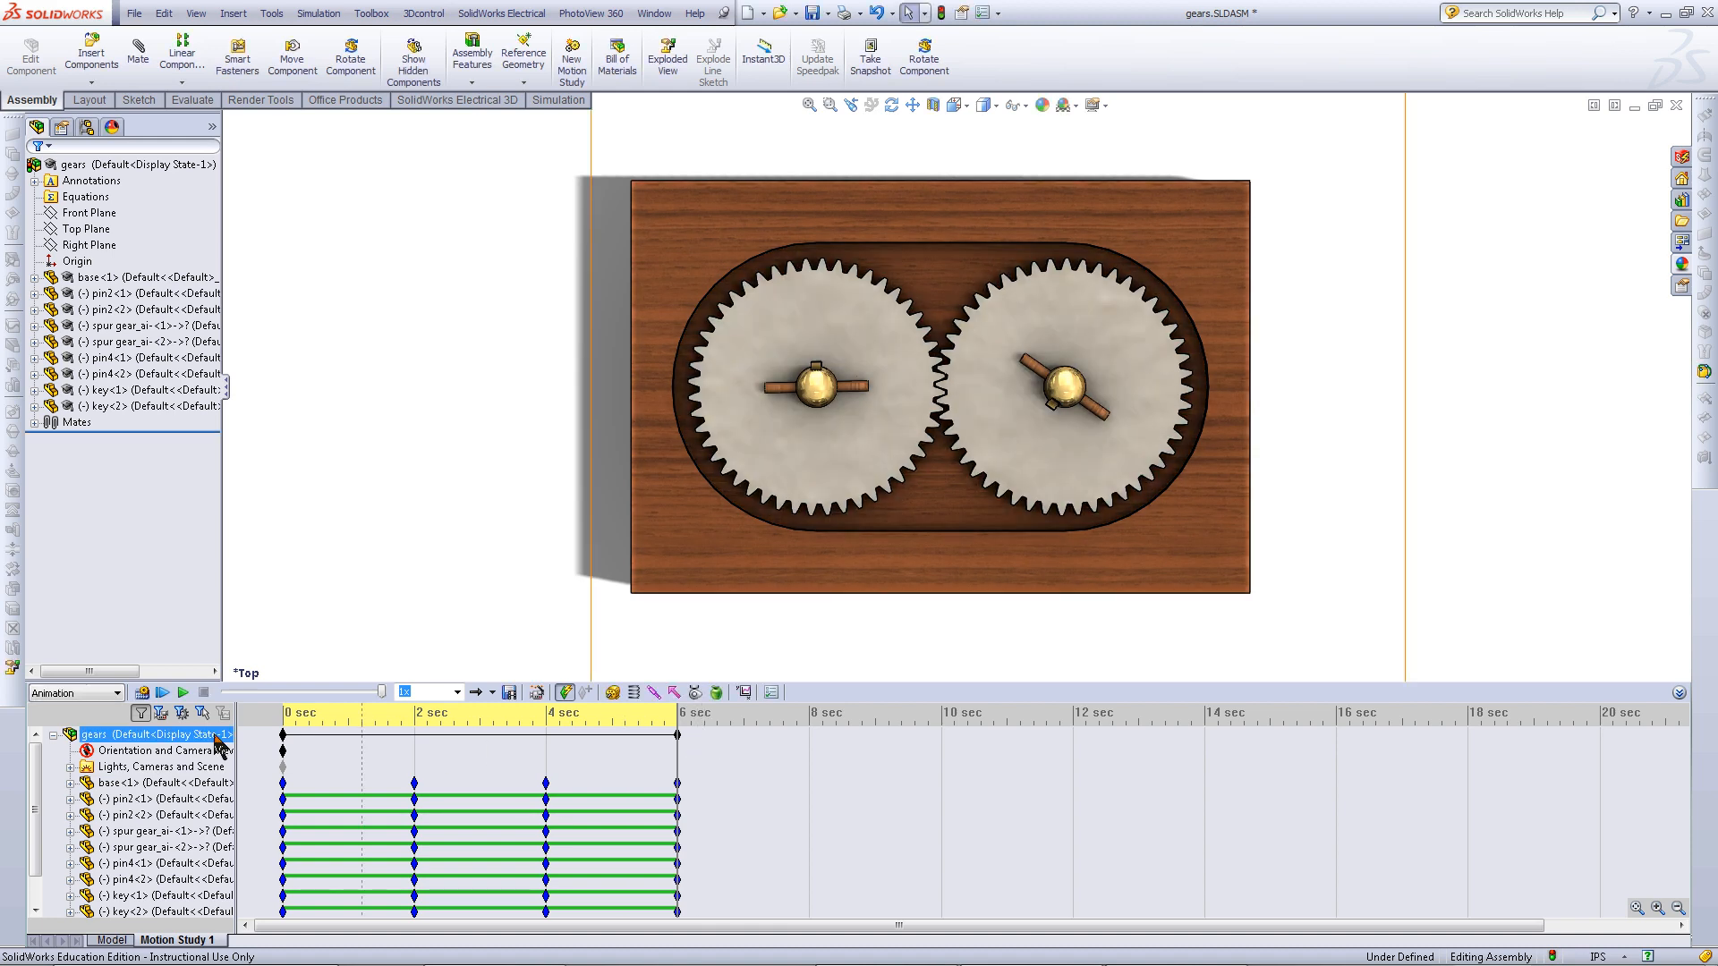
pyautogui.click(161, 693)
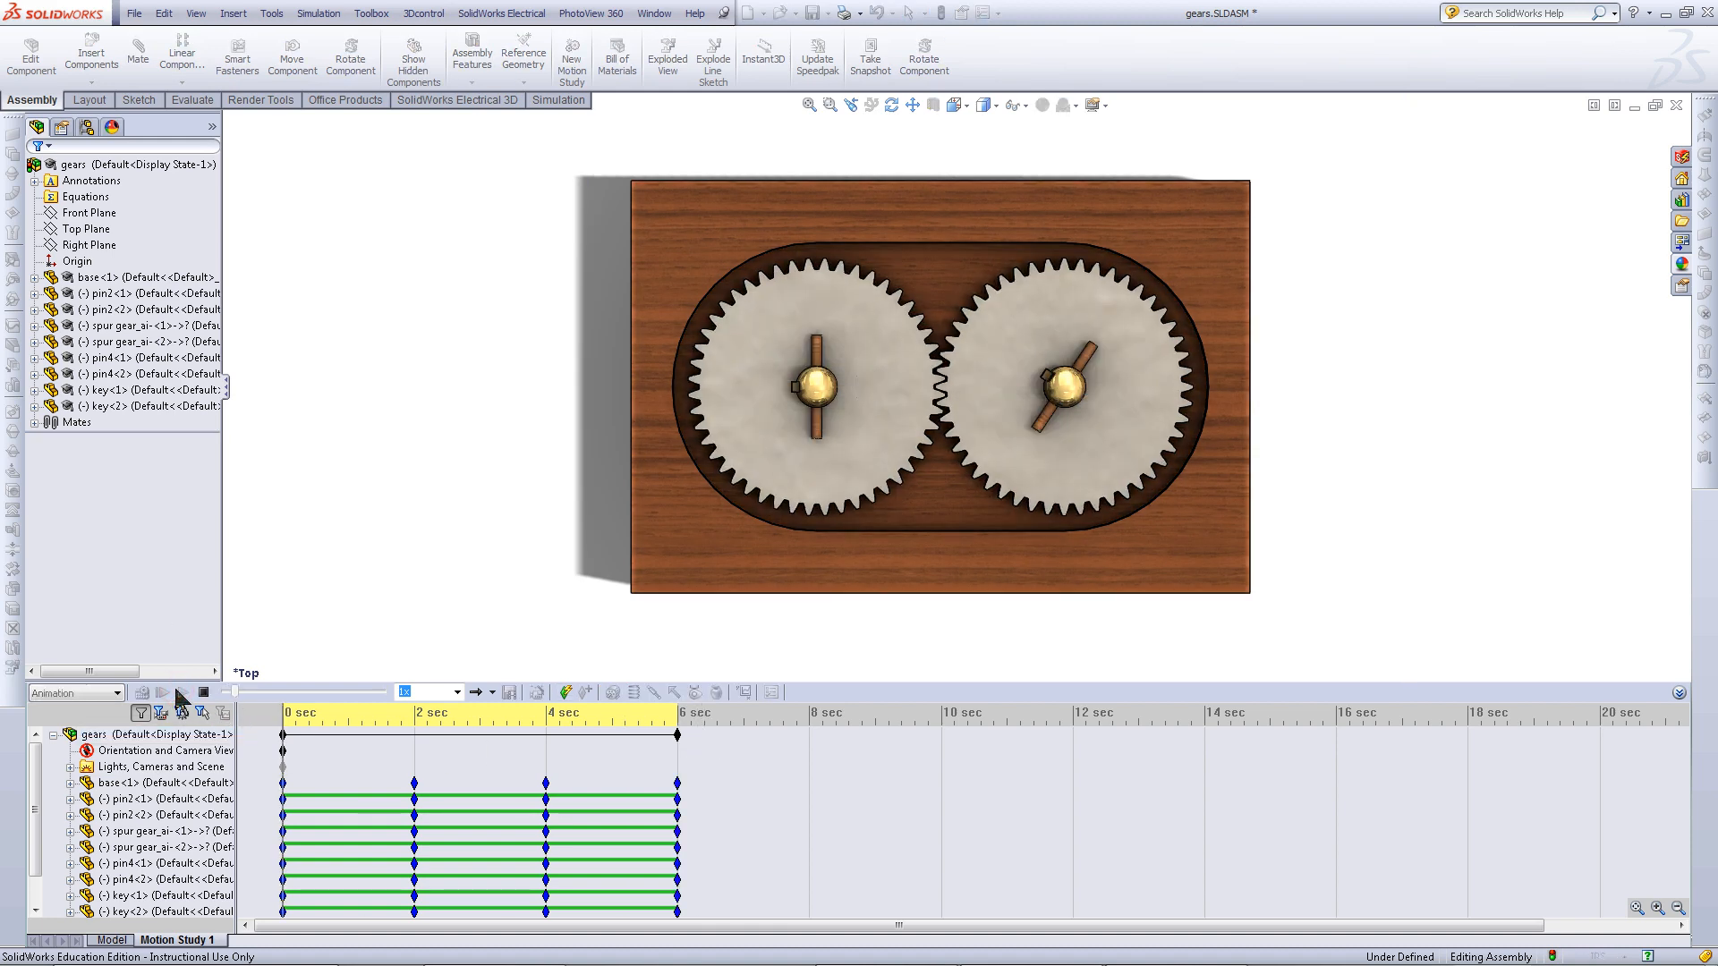
pyautogui.click(160, 693)
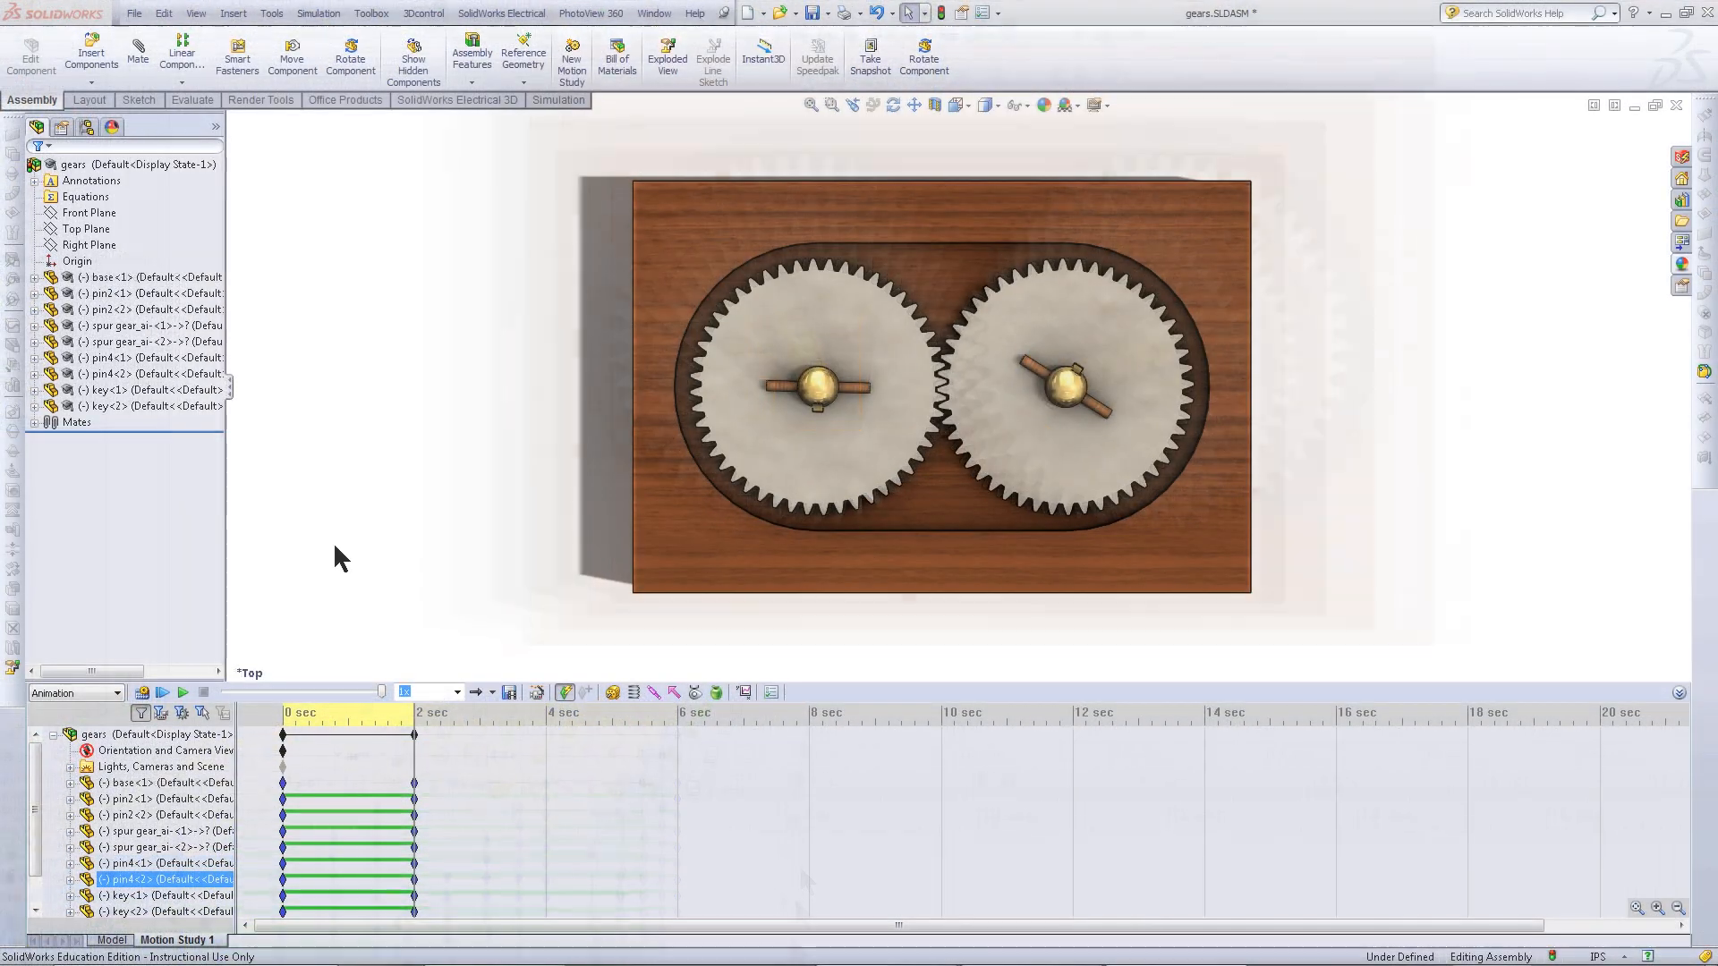
# Delete the 2-second keypoints, then select the spur gear and base components
pyautogui.click(165, 847)
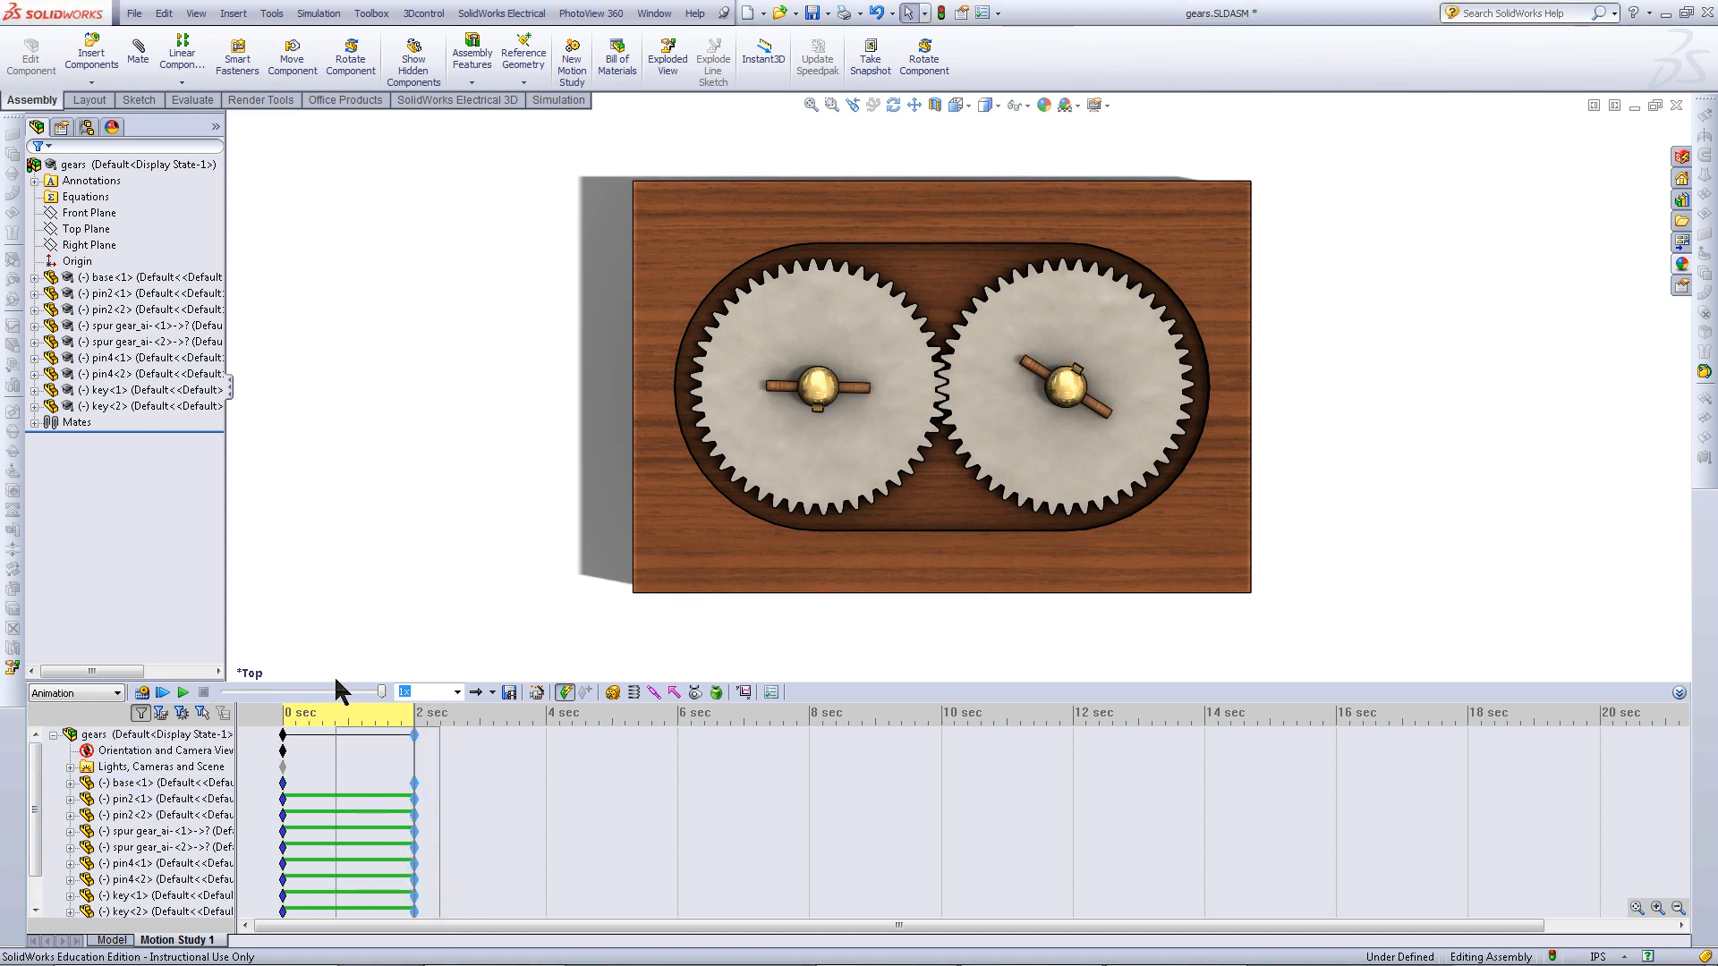
pyautogui.click(165, 782)
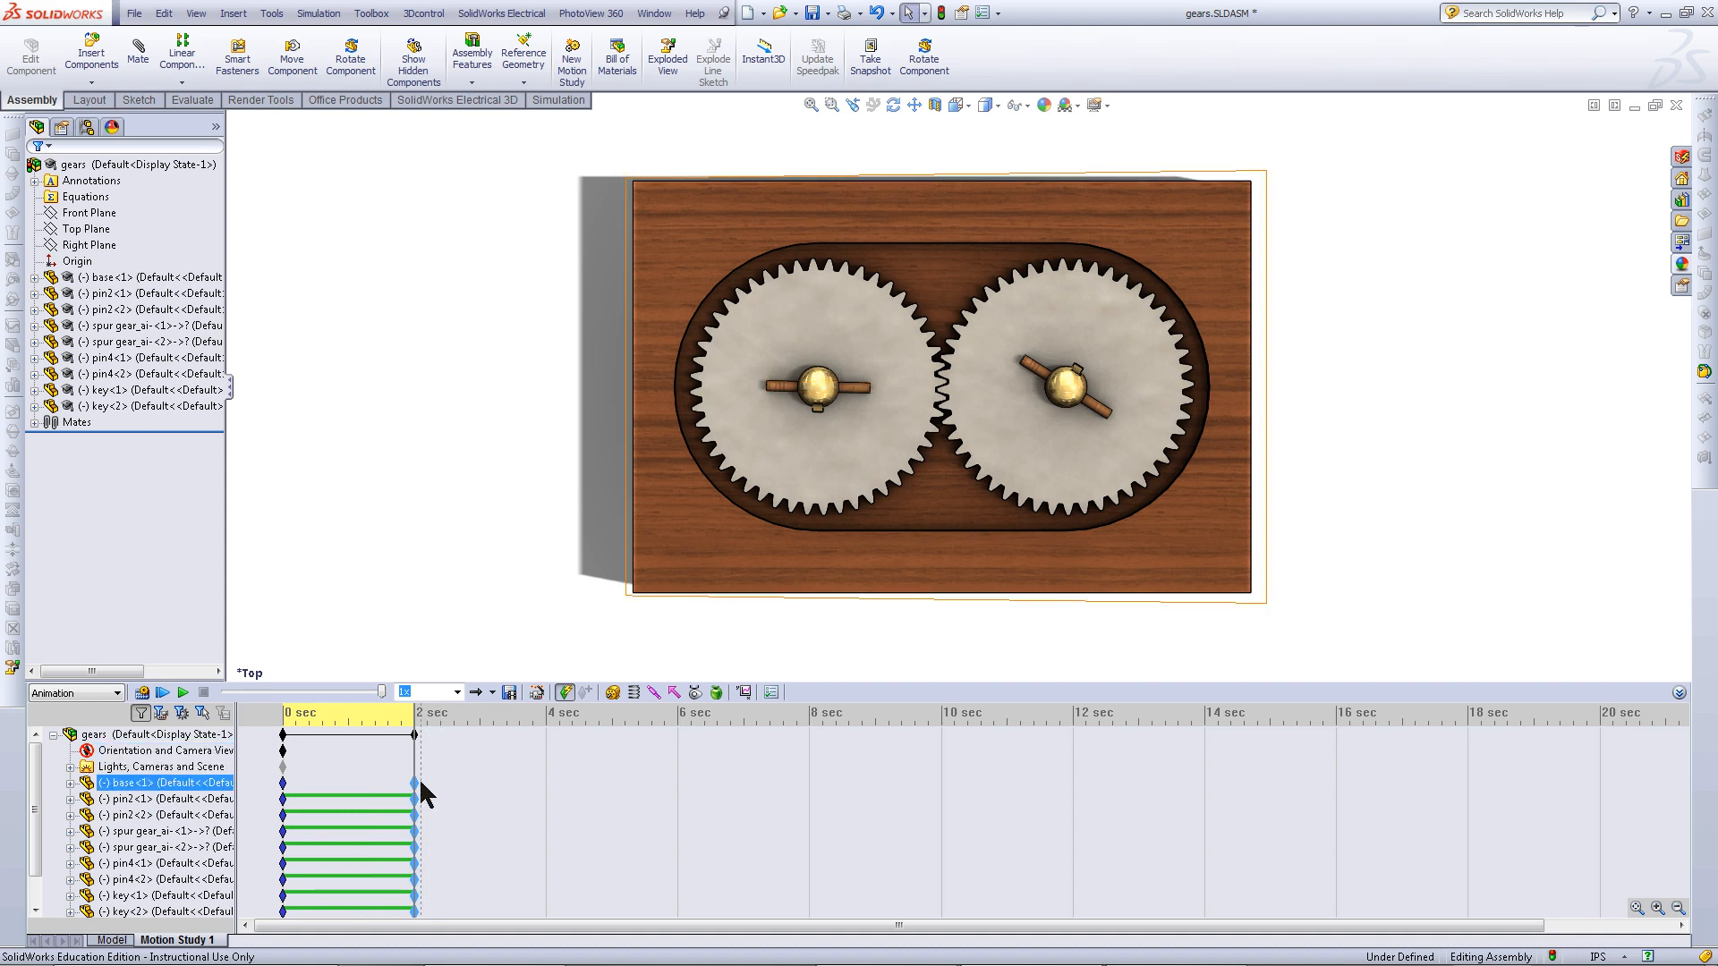
pyautogui.rightClick(417, 787)
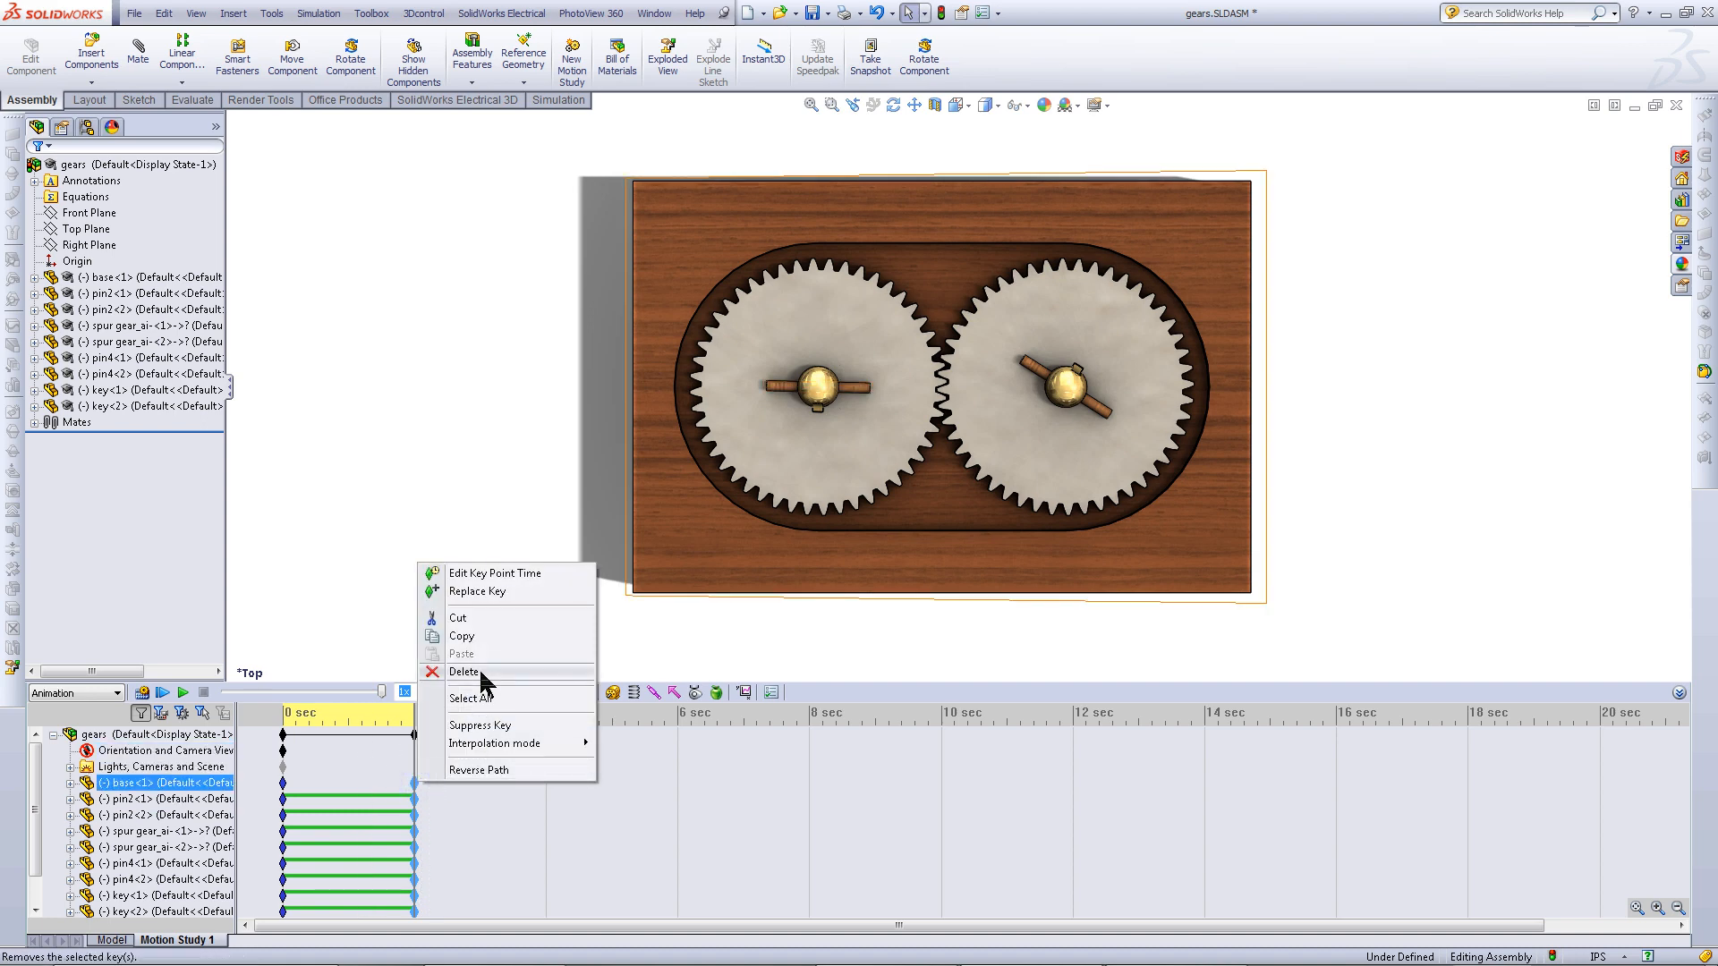
pyautogui.click(464, 672)
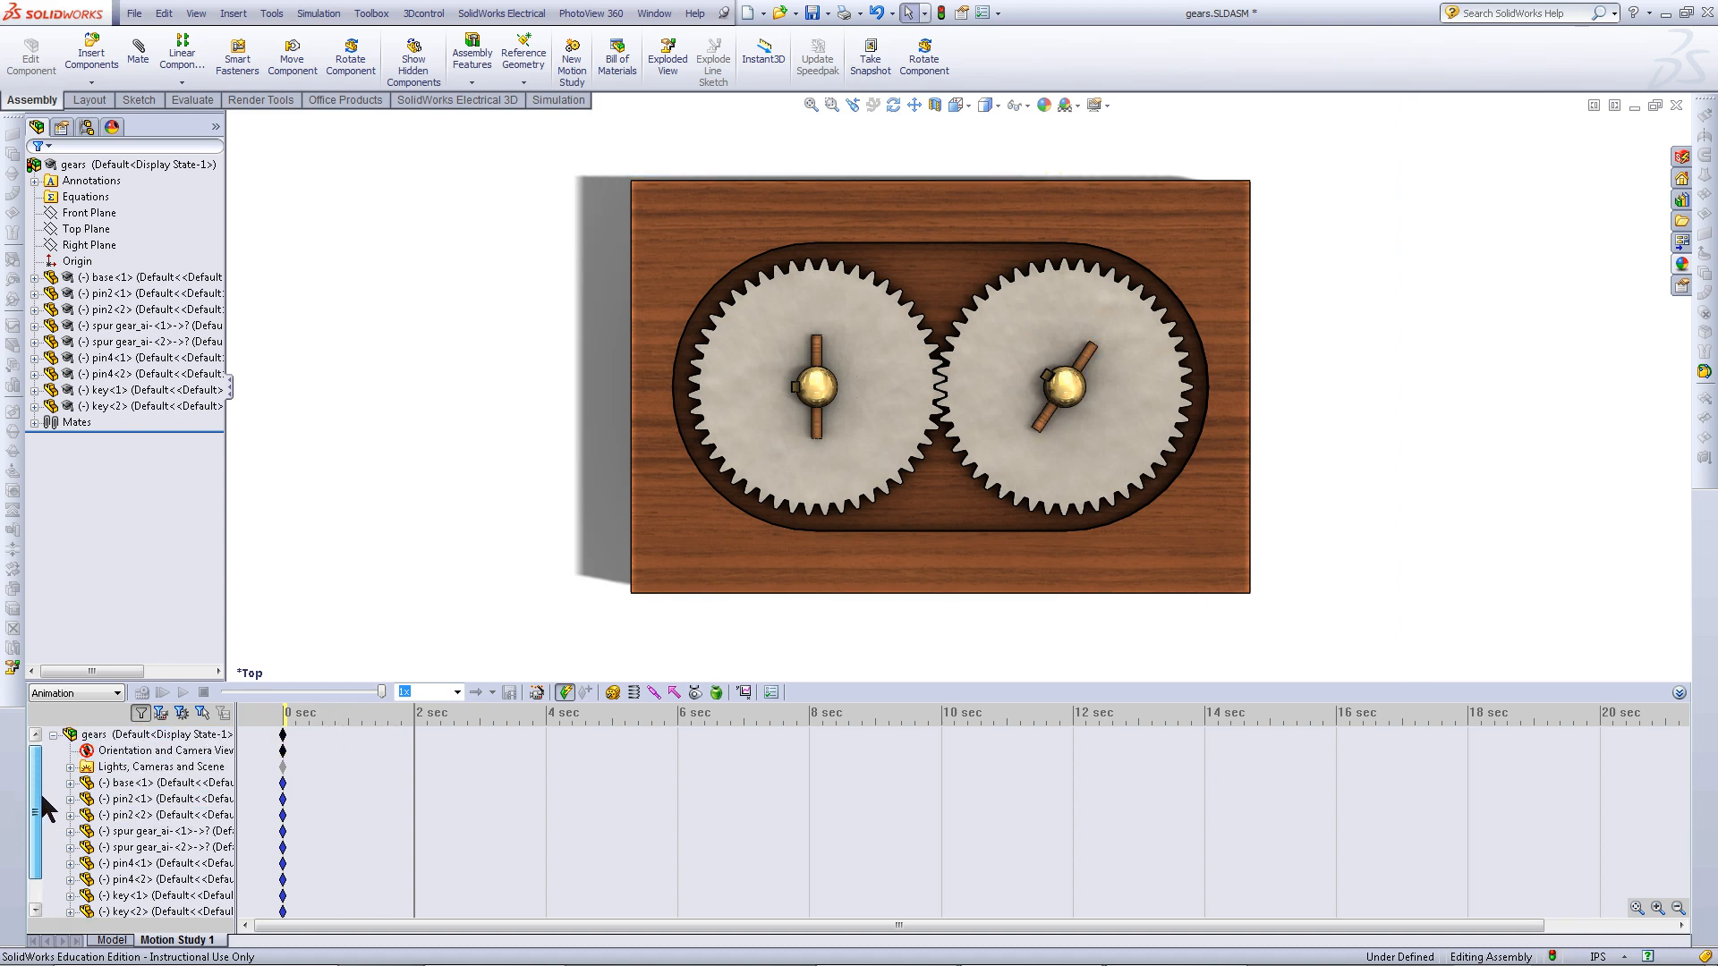
pyautogui.click(167, 831)
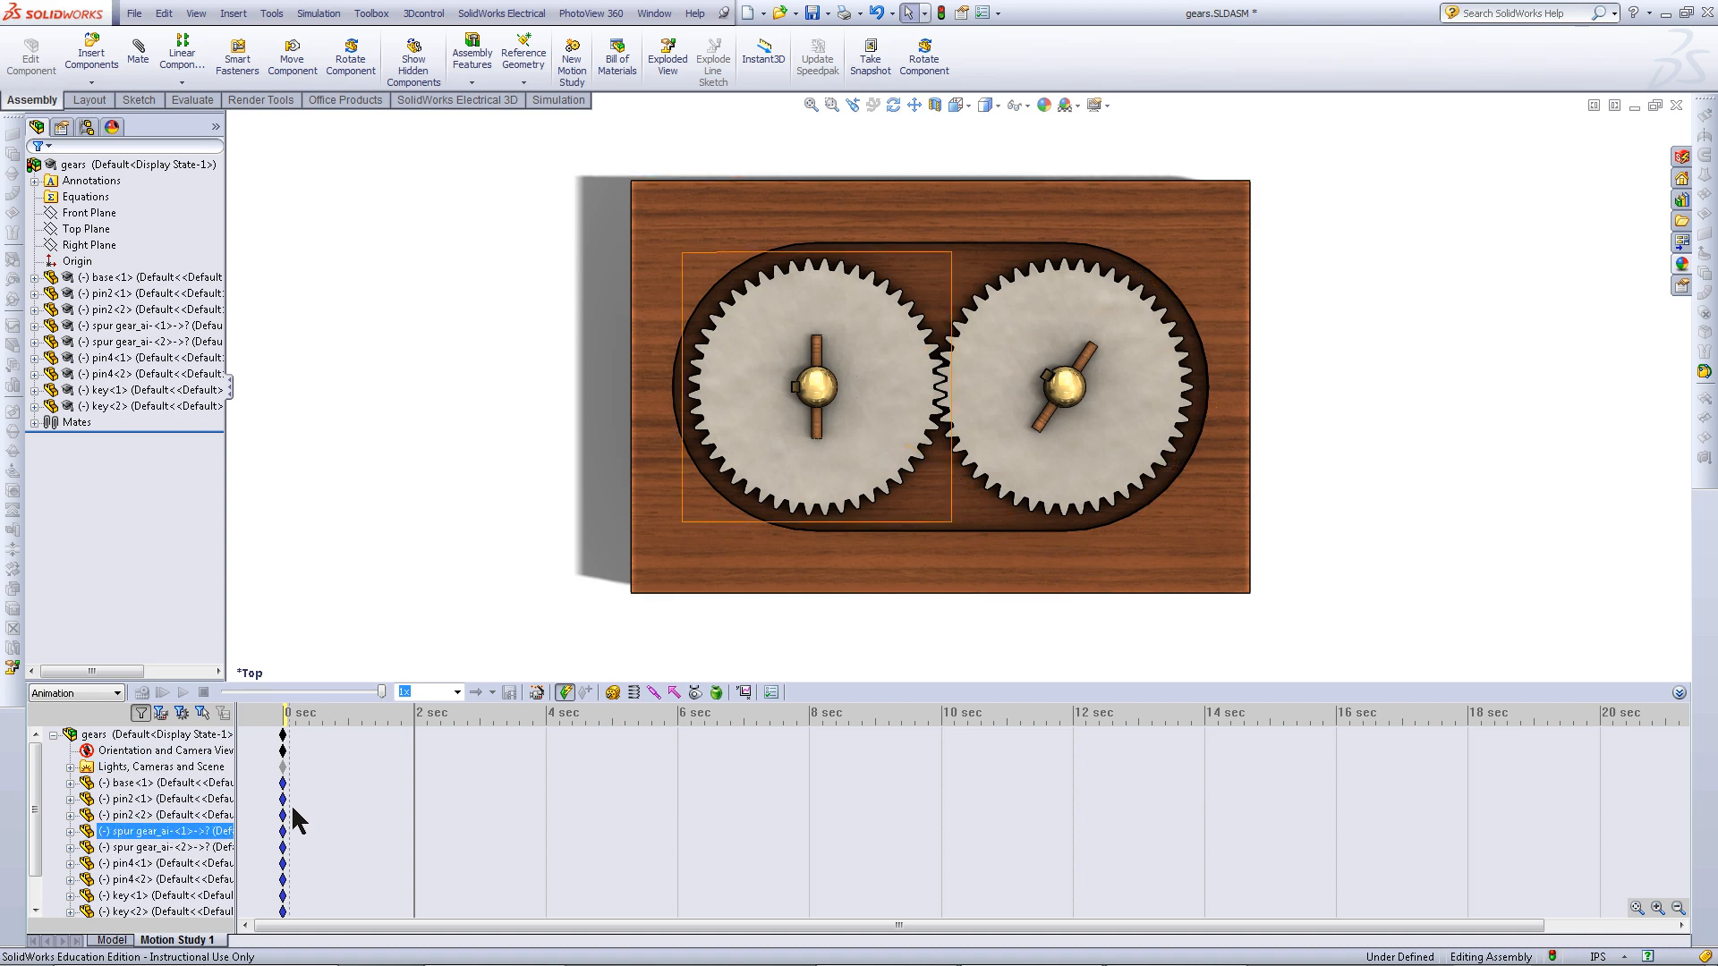
pyautogui.click(165, 781)
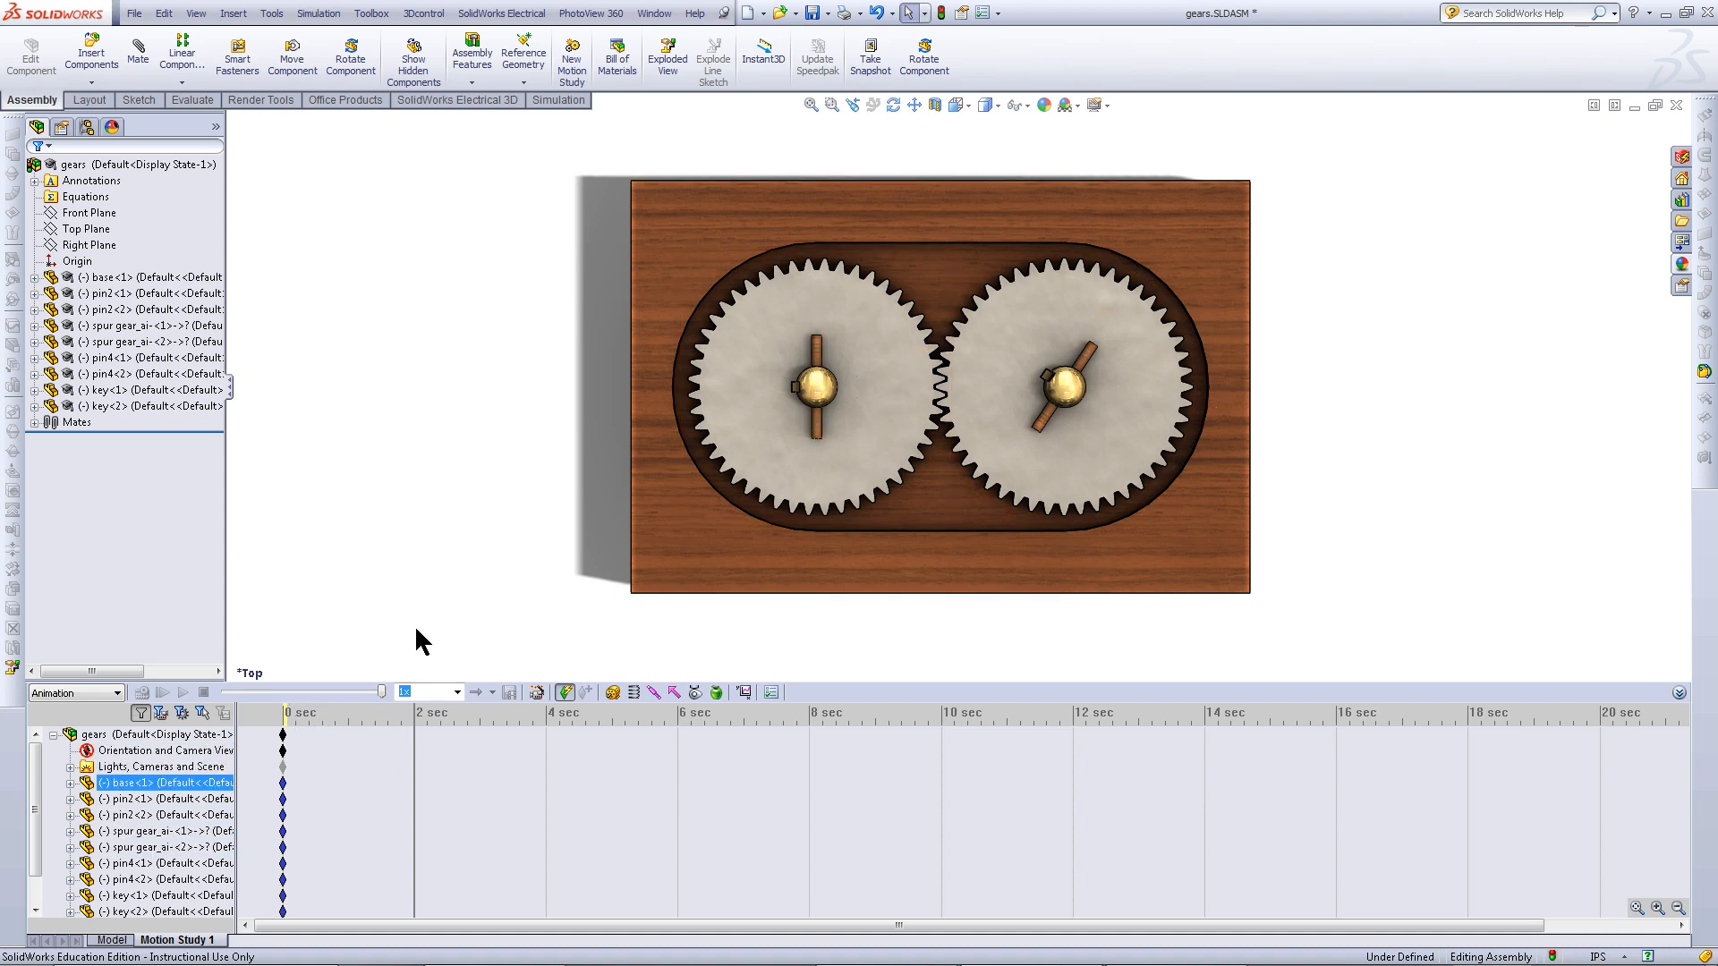